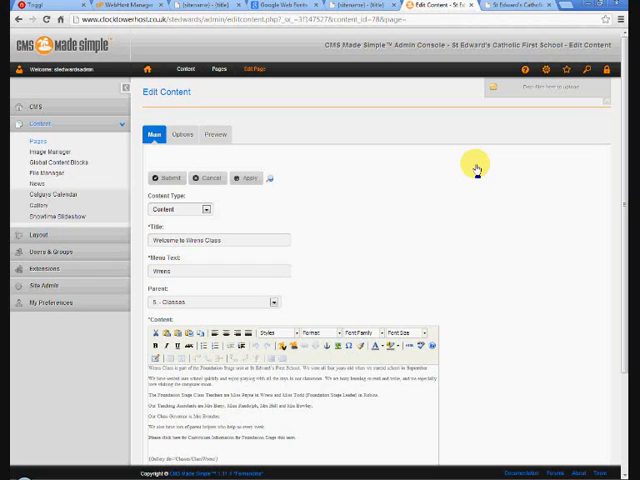
{"action": "mouse_move", "coordinate": [508, 152]}
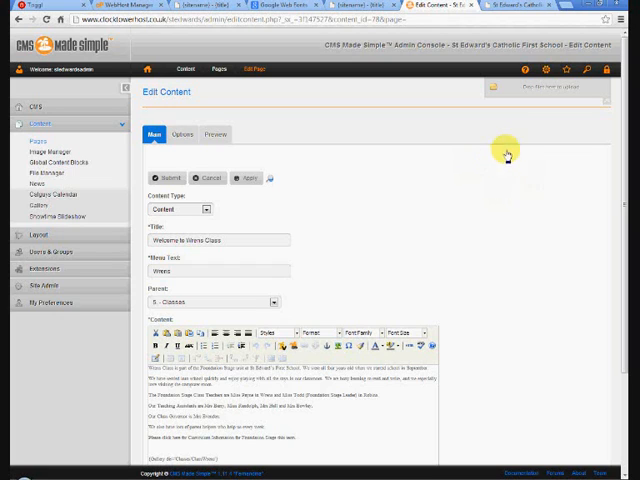
{"action": "mouse_move", "coordinate": [456, 84]}
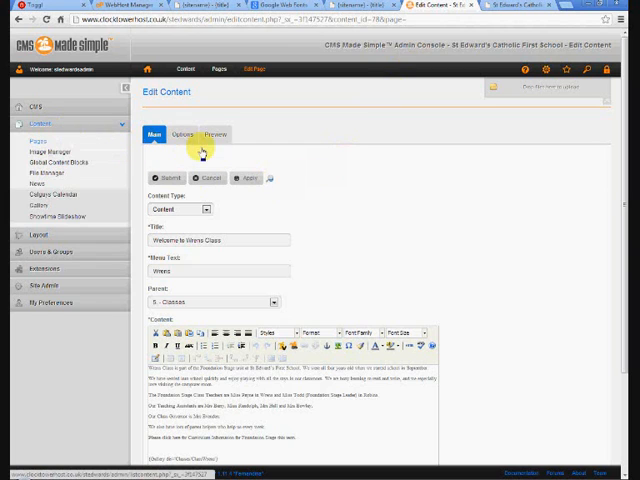
Bring up the Insert/Edit Image dialog from the Wrens Class page content editor toolbar.
{"action": "scroll", "scroll_direction": "down", "scroll_amount": 3}
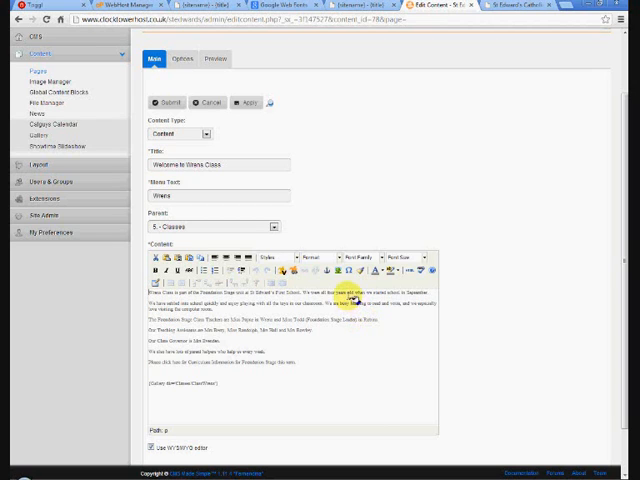
{"action": "mouse_move", "coordinate": [336, 274]}
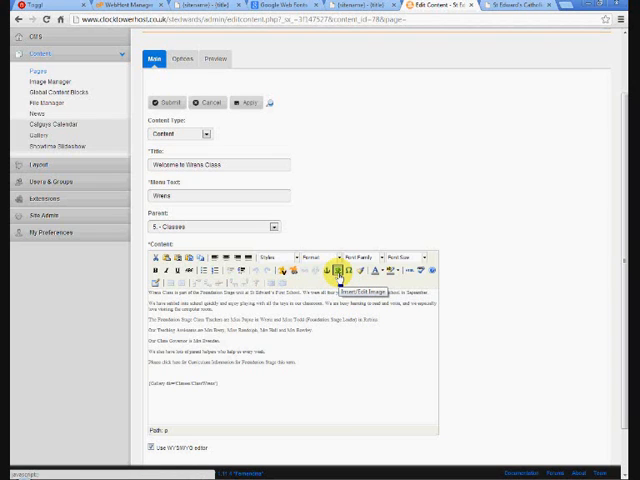
{"action": "left_click", "coordinate": [336, 272]}
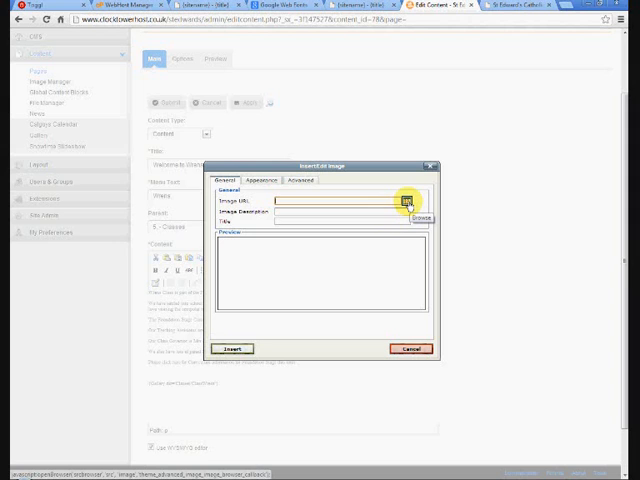
Browse the site's files and navigate into the Classes/Wrens folder.
{"action": "left_click", "coordinate": [408, 204]}
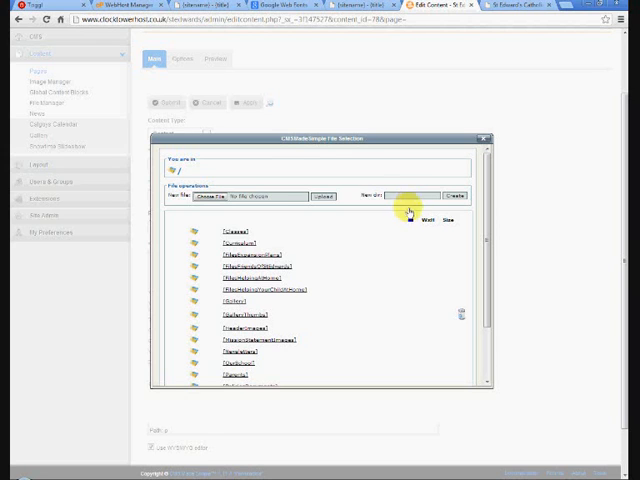
{"action": "mouse_move", "coordinate": [430, 240]}
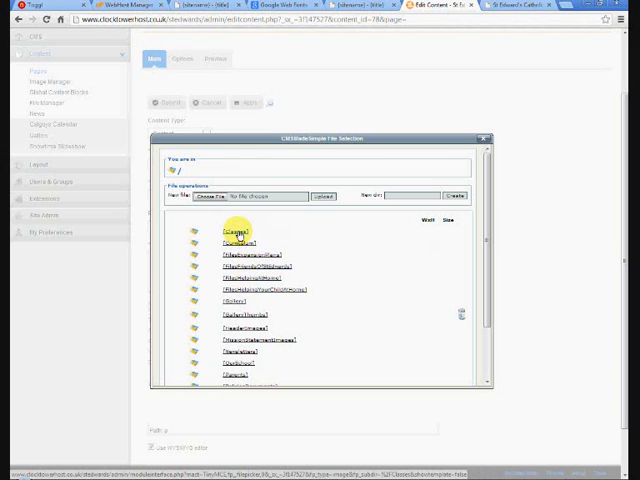
{"action": "left_click", "coordinate": [236, 236]}
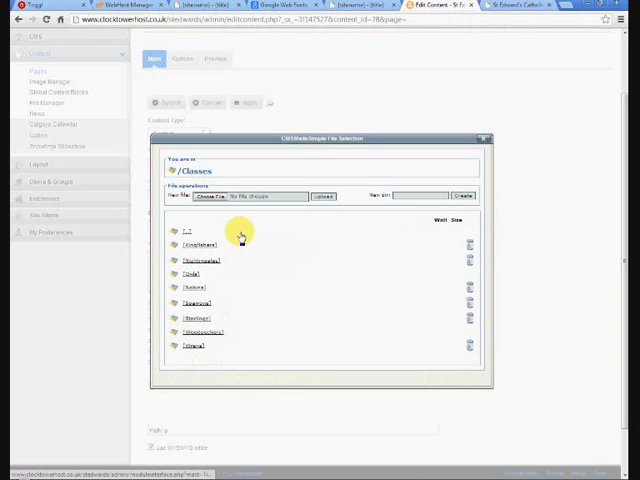
{"action": "mouse_move", "coordinate": [256, 298]}
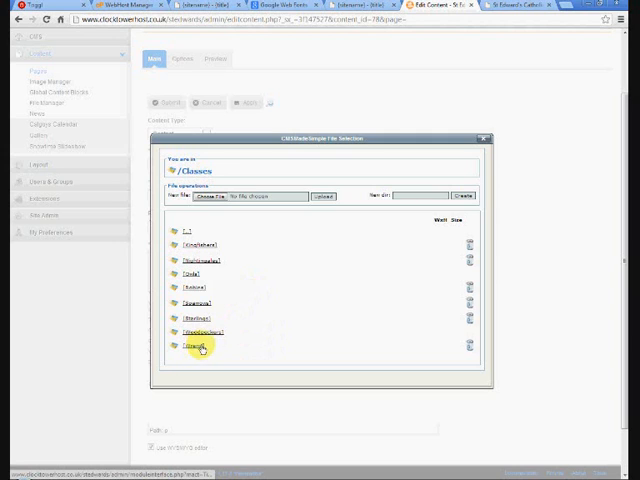
{"action": "left_click", "coordinate": [196, 348]}
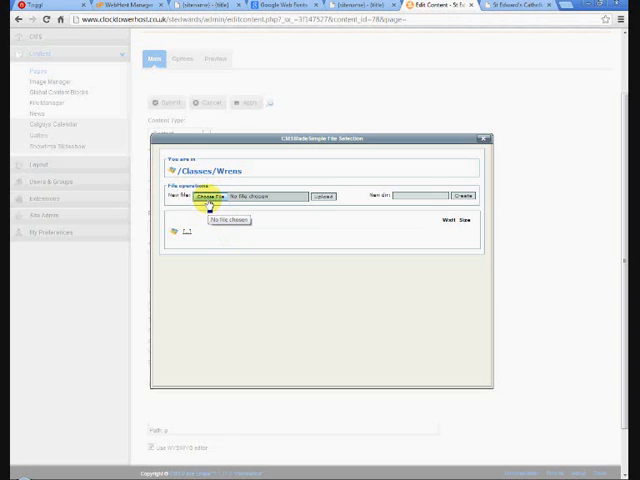
Choose the wren photo from the Desktop and upload it into the Wrens folder.
{"action": "left_click", "coordinate": [210, 196]}
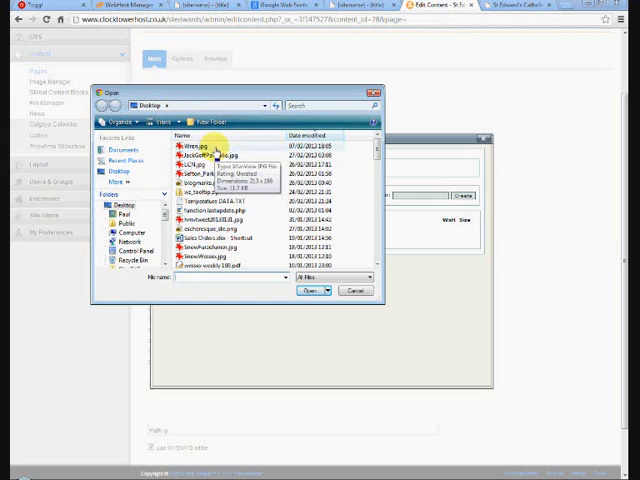
{"action": "left_click", "coordinate": [192, 146]}
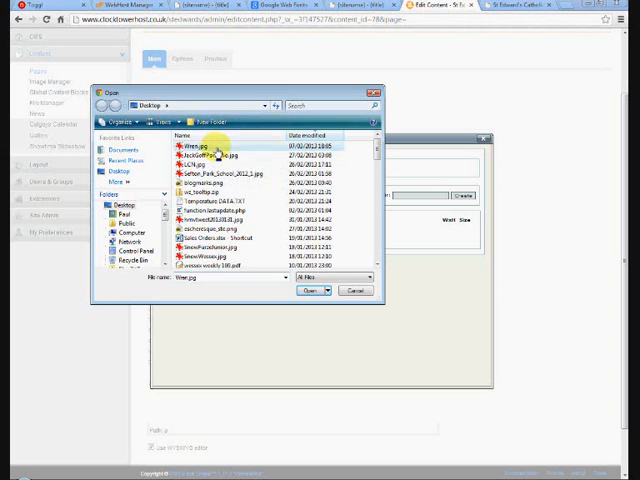
{"action": "mouse_move", "coordinate": [210, 158]}
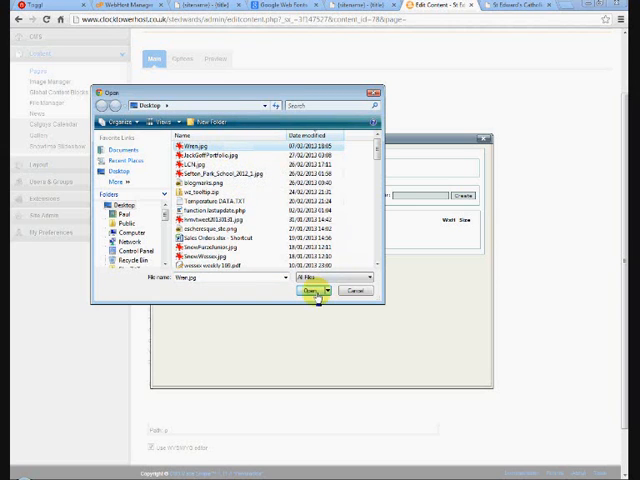
{"action": "left_click", "coordinate": [310, 290]}
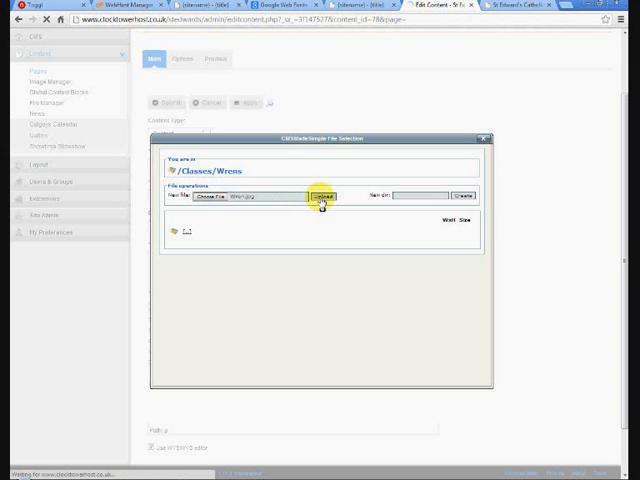
{"action": "left_click", "coordinate": [322, 196]}
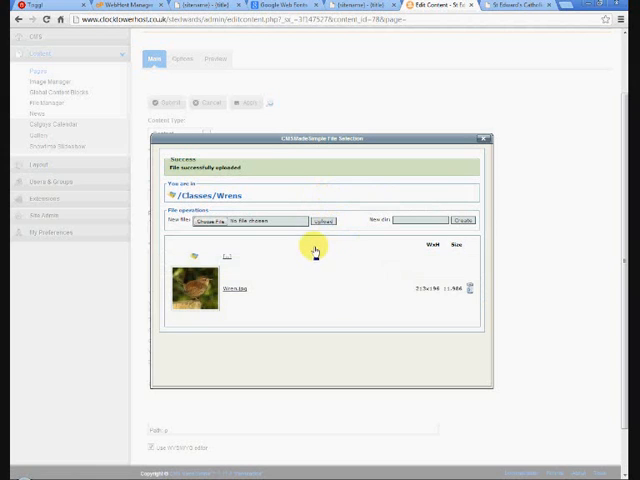
{"action": "mouse_move", "coordinate": [304, 264]}
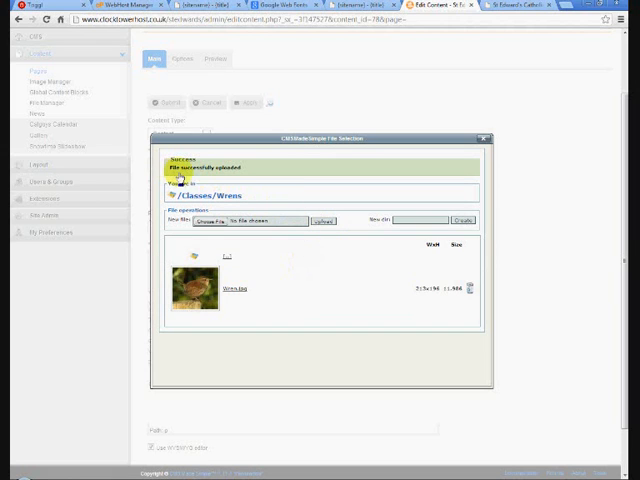
{"action": "mouse_move", "coordinate": [268, 330]}
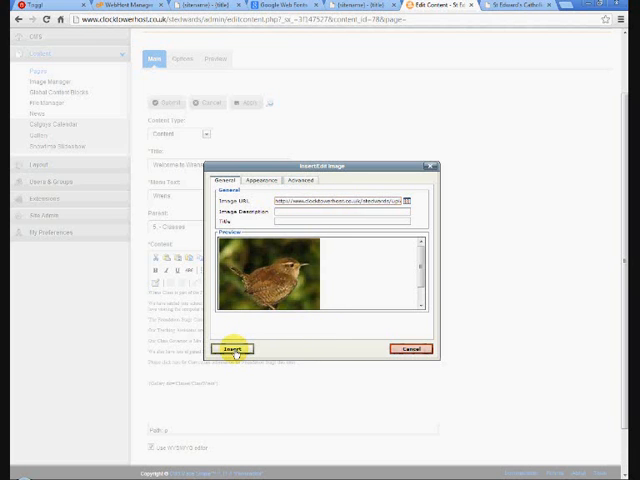
Insert the uploaded wren photo into the Wrens Class page content above the text.
{"action": "left_click", "coordinate": [232, 348]}
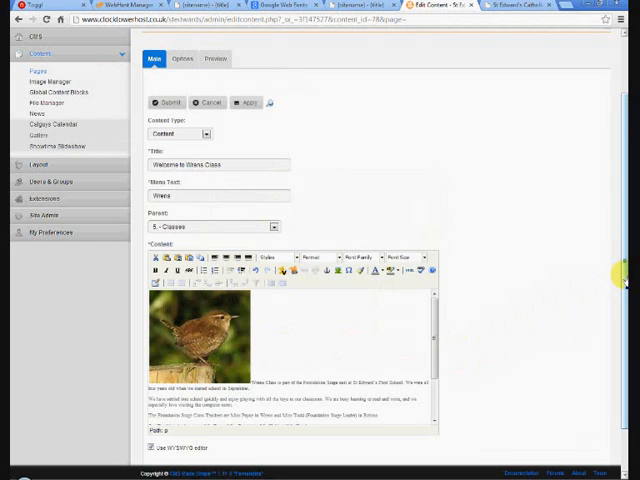
Apply the page changes so the content with the wren photo is saved while editing continues.
{"action": "scroll", "scroll_direction": "down", "scroll_amount": 3}
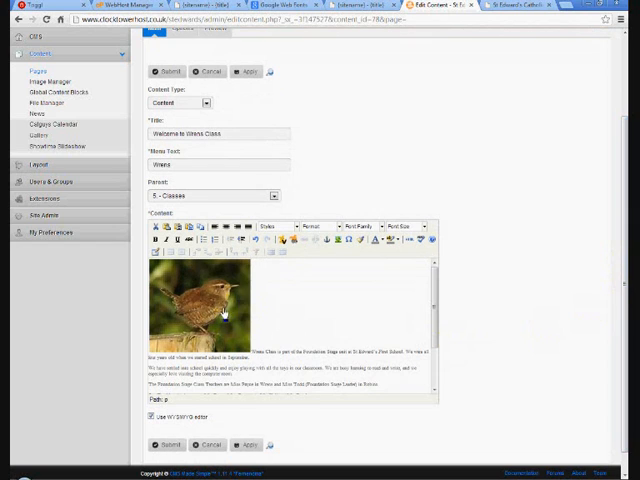
{"action": "mouse_move", "coordinate": [248, 444]}
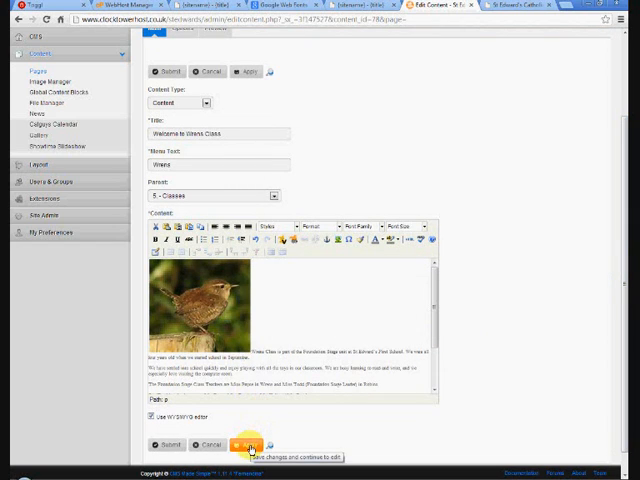
{"action": "left_click", "coordinate": [248, 444]}
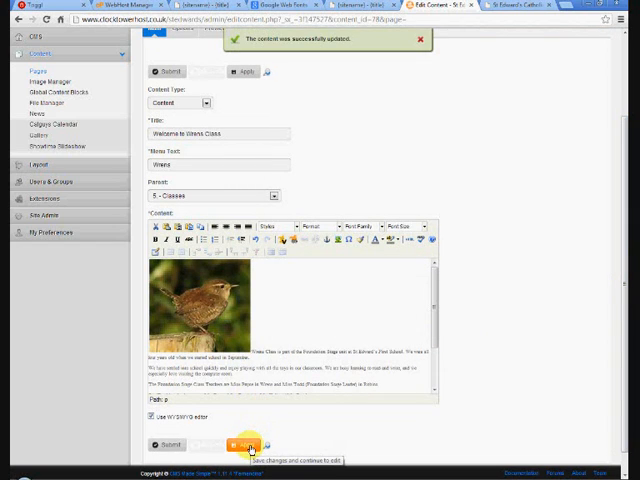
{"action": "left_click", "coordinate": [246, 444]}
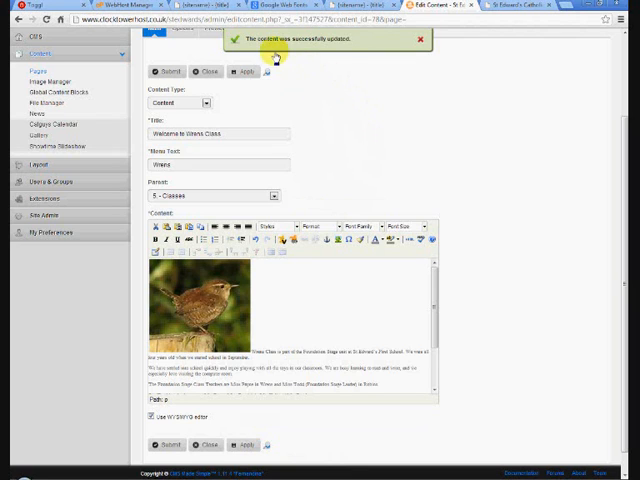
{"action": "mouse_move", "coordinate": [510, 44]}
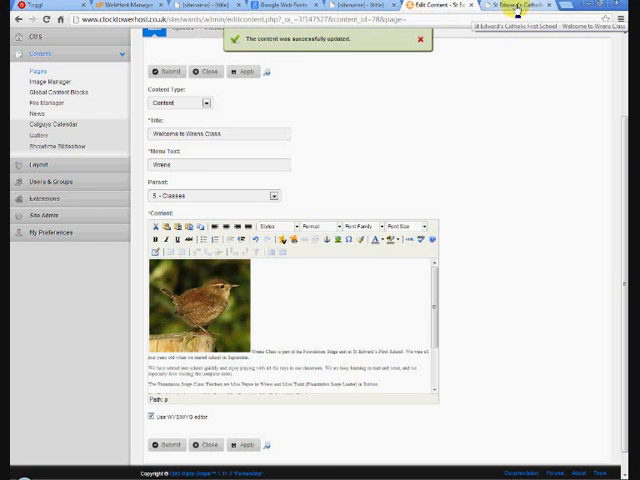
{"action": "left_click", "coordinate": [530, 6]}
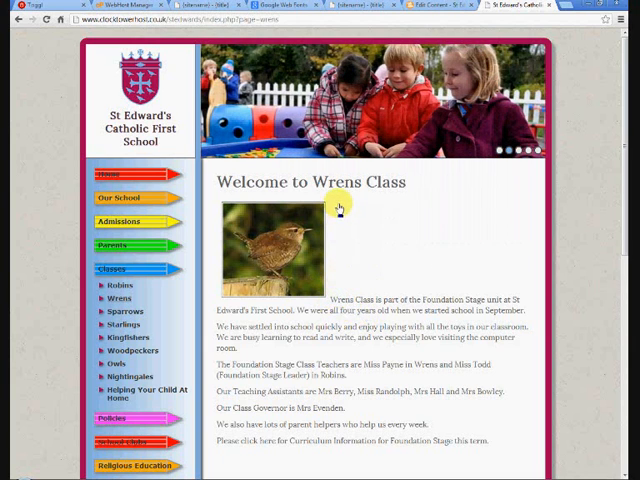
{"action": "mouse_move", "coordinate": [344, 312]}
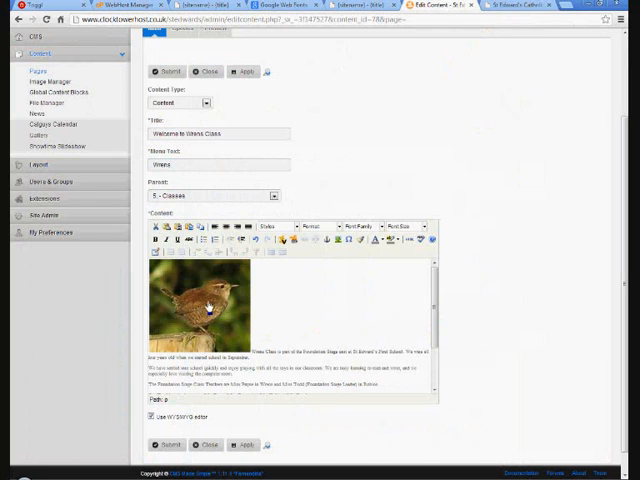
Set the wren photo's Appearance alignment to Left and update it so text wraps beside it.
{"action": "left_click", "coordinate": [200, 310]}
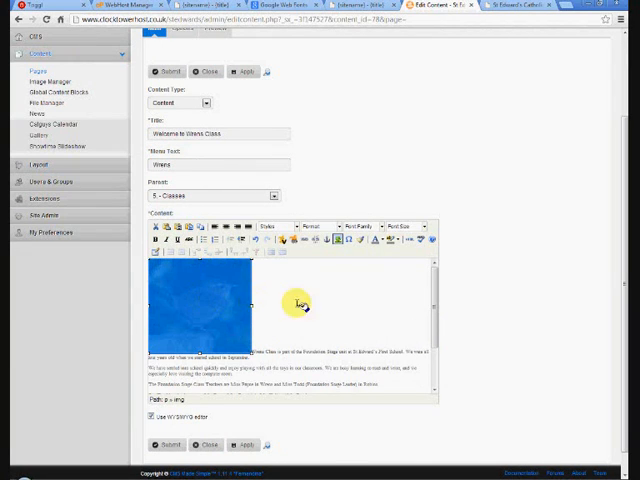
{"action": "mouse_move", "coordinate": [334, 240]}
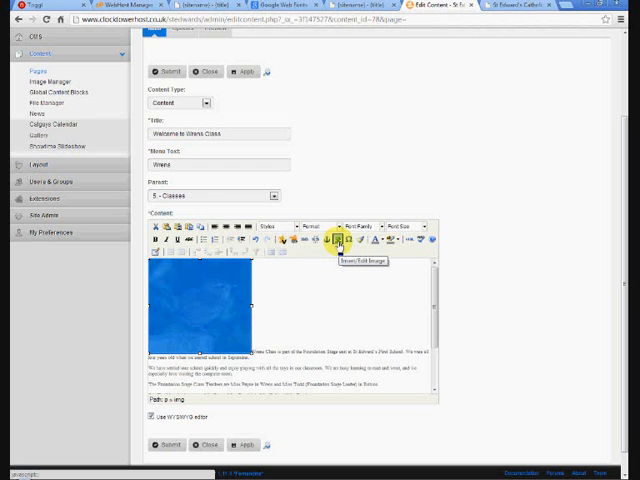
{"action": "left_click", "coordinate": [336, 240]}
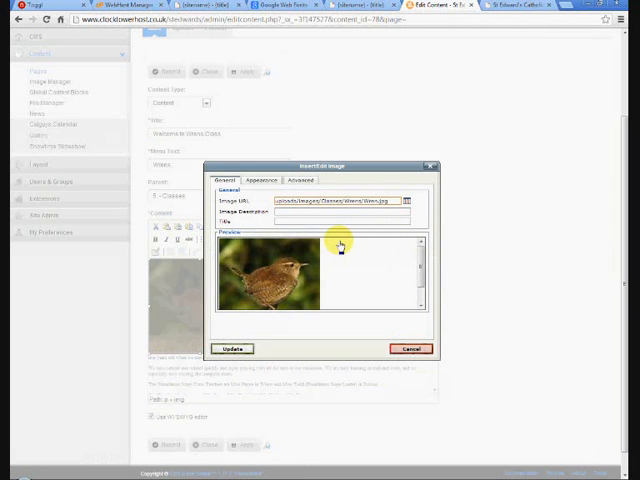
{"action": "mouse_move", "coordinate": [360, 264]}
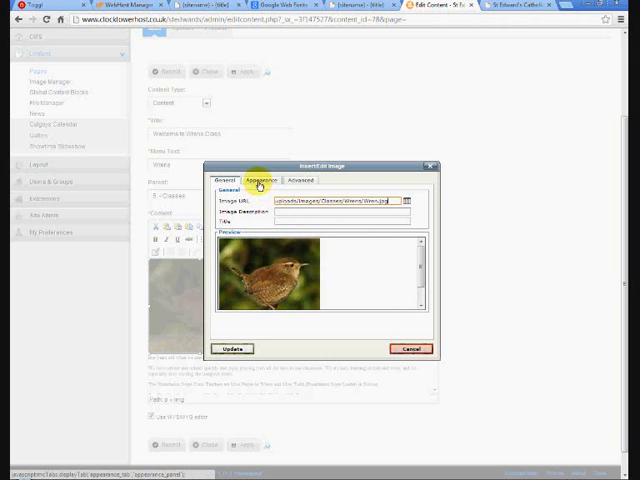
{"action": "left_click", "coordinate": [266, 180]}
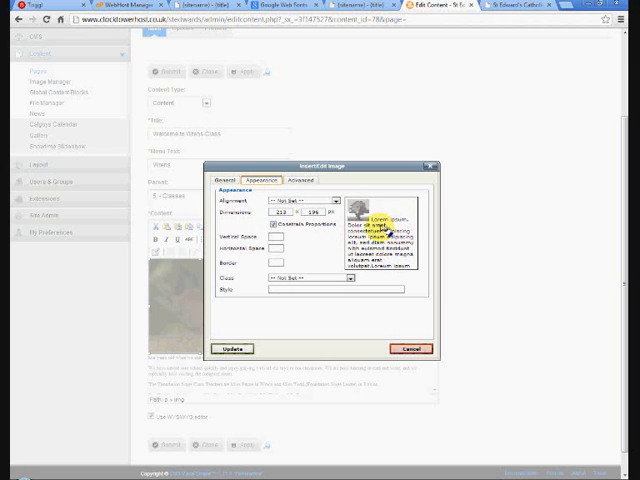
{"action": "left_click", "coordinate": [288, 200]}
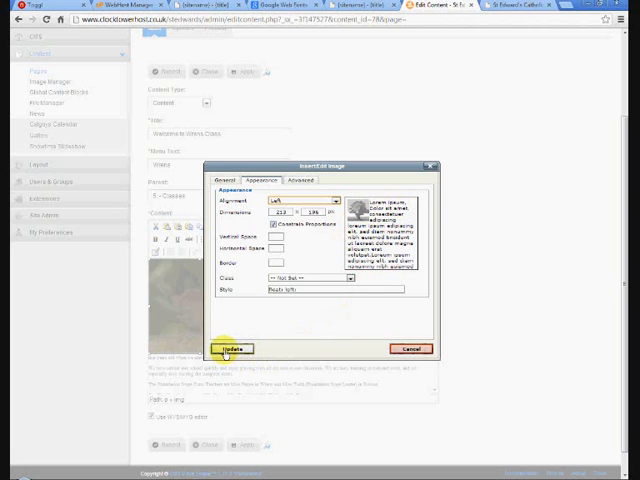
{"action": "left_click", "coordinate": [232, 348]}
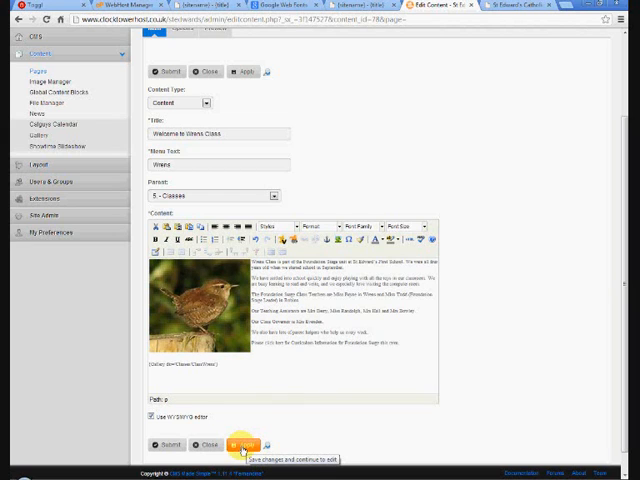
Apply the page changes with the left-aligned photo and keep editing.
{"action": "left_click", "coordinate": [244, 444]}
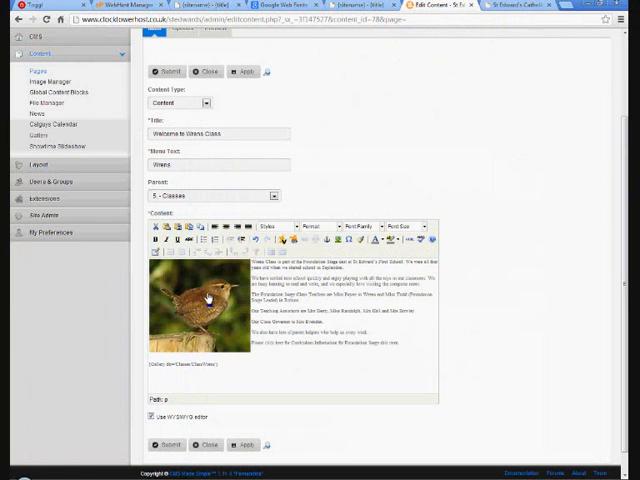
Give the wren photo a Horizontal space value in Appearance and update it.
{"action": "left_click", "coordinate": [200, 310]}
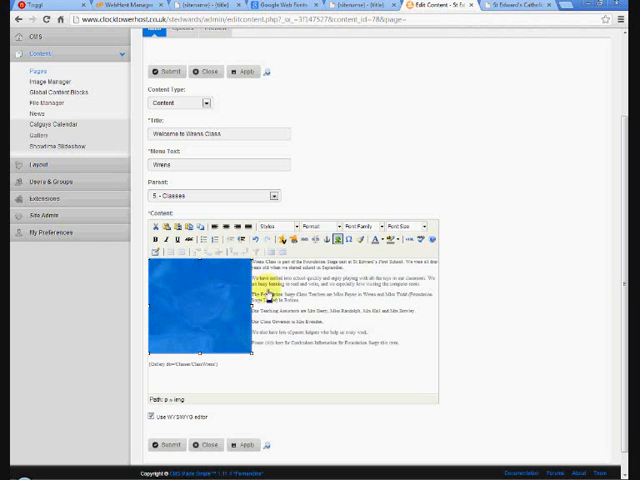
{"action": "mouse_move", "coordinate": [332, 240]}
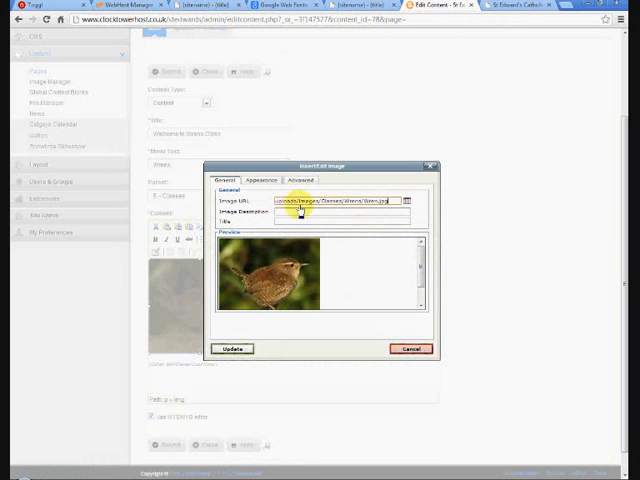
{"action": "left_click", "coordinate": [258, 180]}
{"action": "type", "text": "10"}
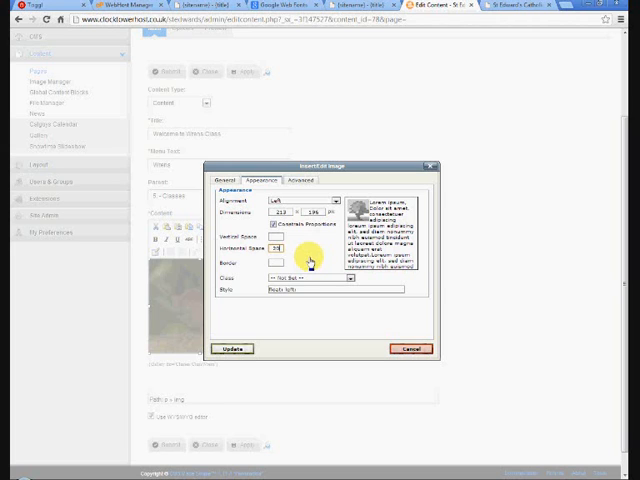
{"action": "mouse_move", "coordinate": [316, 312]}
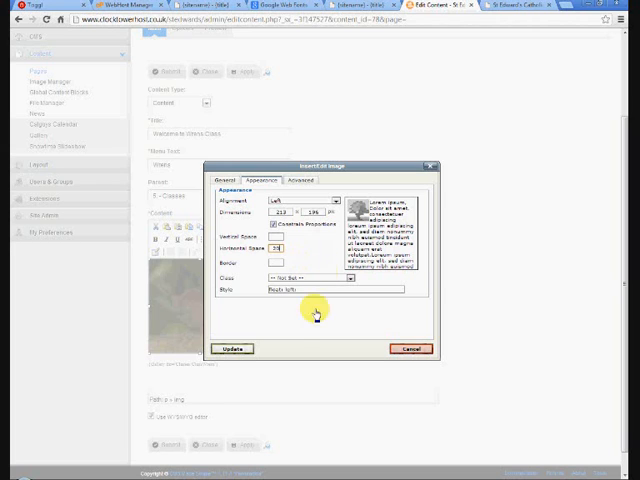
{"action": "left_click", "coordinate": [230, 348]}
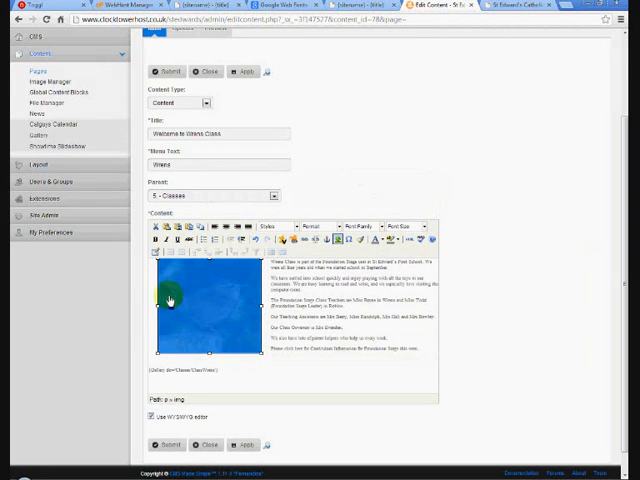
{"action": "mouse_move", "coordinate": [264, 278]}
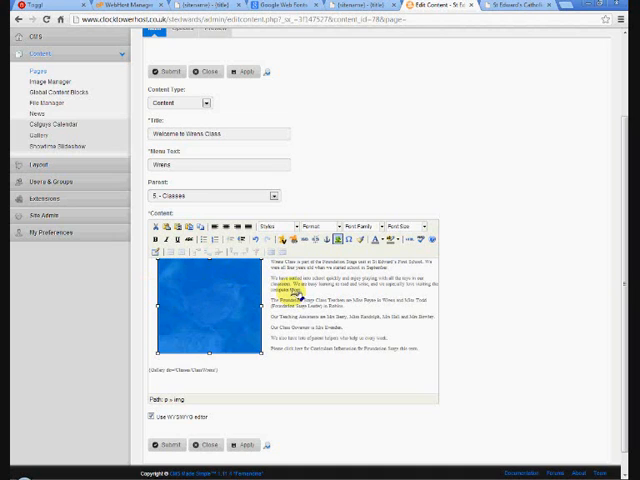
{"action": "mouse_move", "coordinate": [244, 444]}
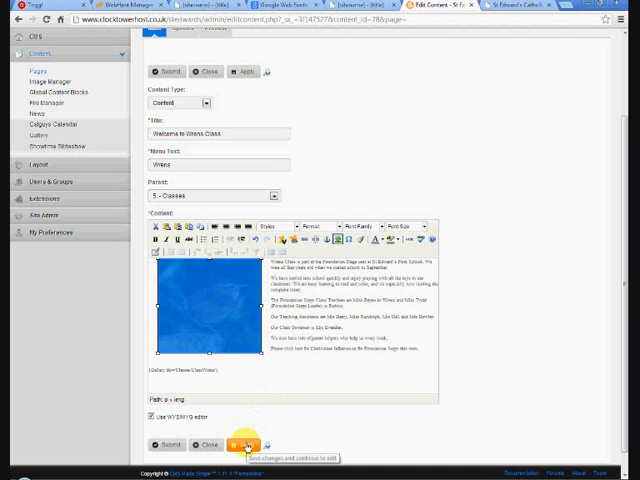
Apply the spacing change so the live Wrens Class page shows the spaced photo beside the text.
{"action": "left_click", "coordinate": [236, 444]}
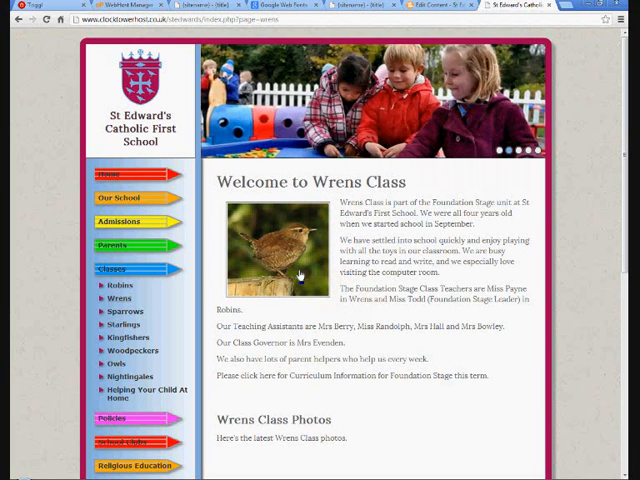
{"action": "mouse_move", "coordinate": [324, 276]}
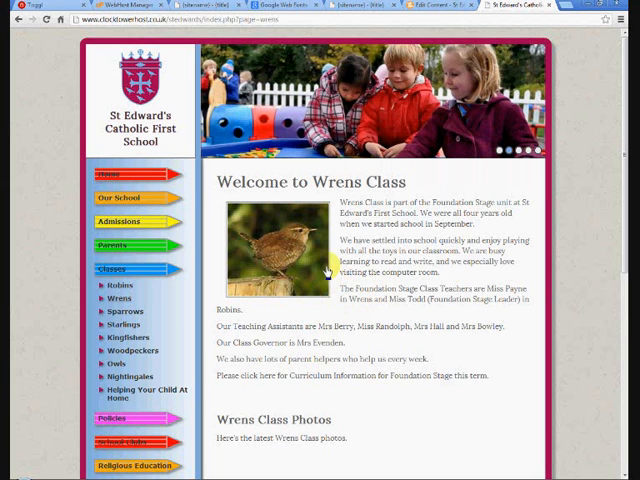